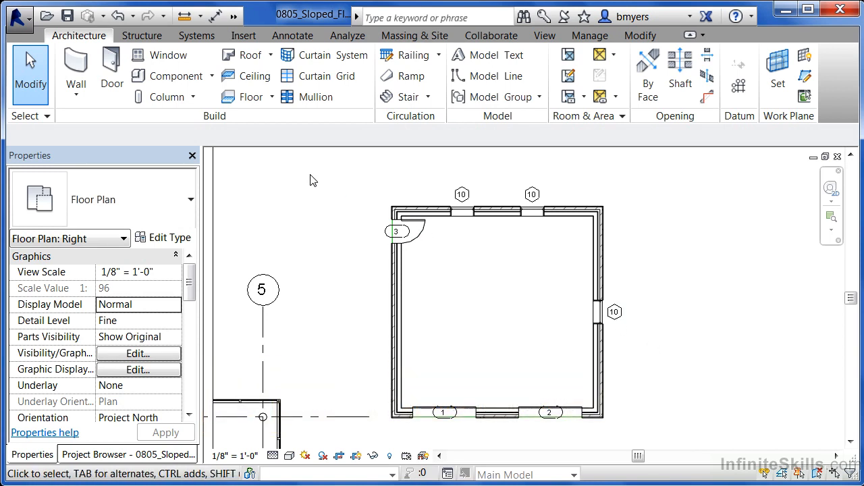
pyautogui.moveTo(597, 258)
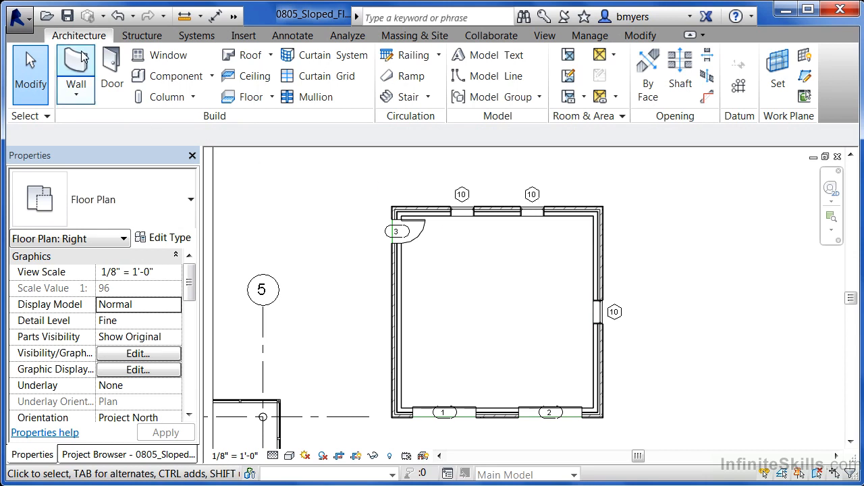
pyautogui.moveTo(250, 96)
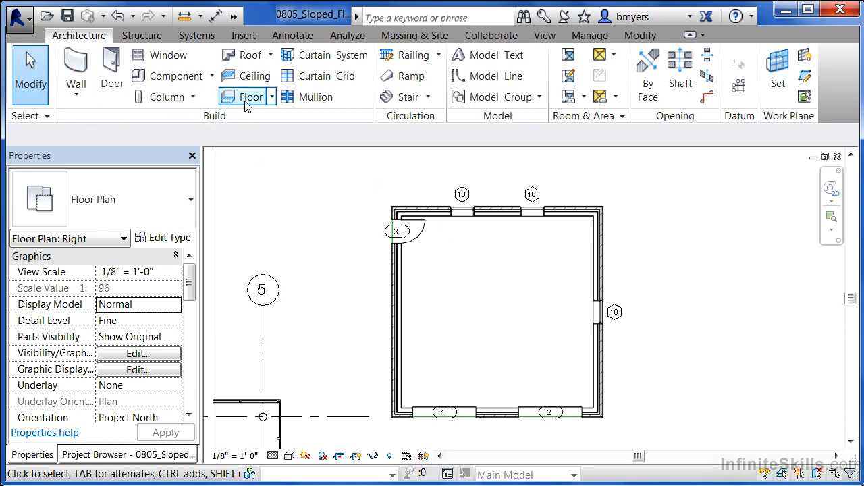
# Start a new floor from the Architecture tab for the garage boundary sketch
pyautogui.click(250, 97)
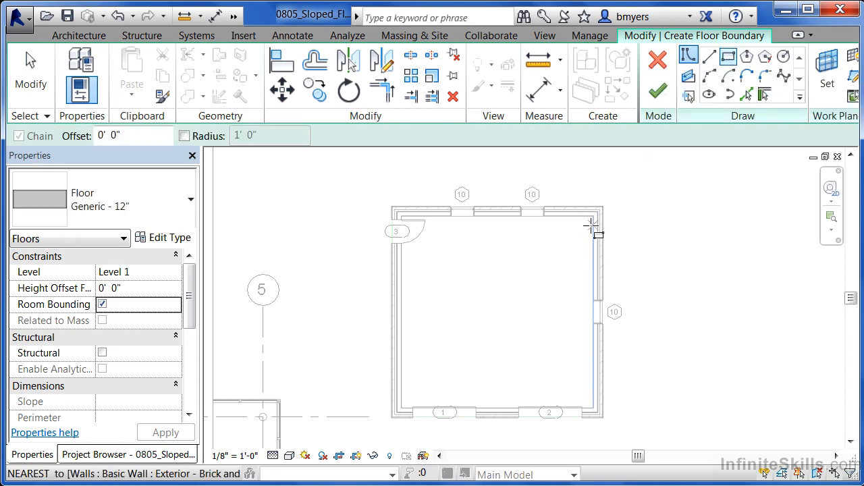
pyautogui.moveTo(593, 216)
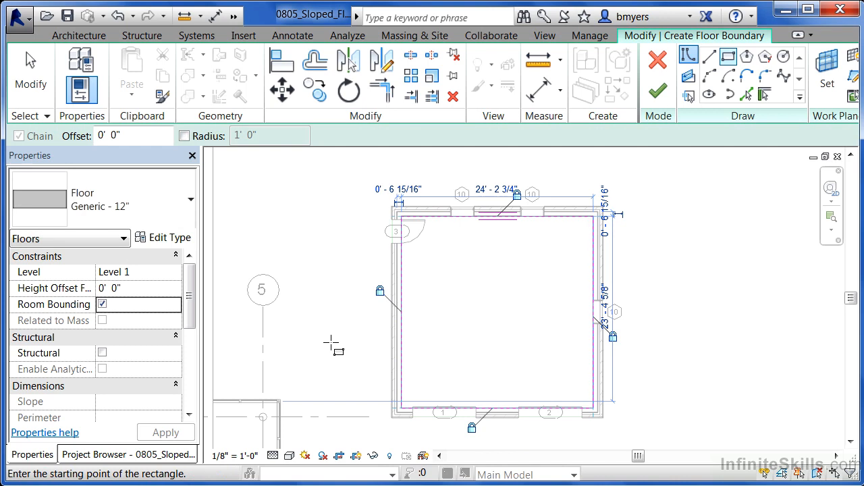
pyautogui.moveTo(616, 121)
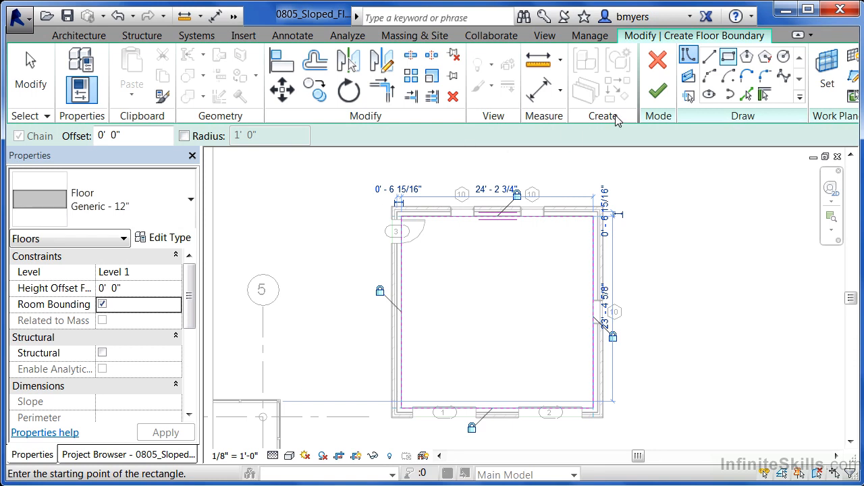
pyautogui.moveTo(688, 74)
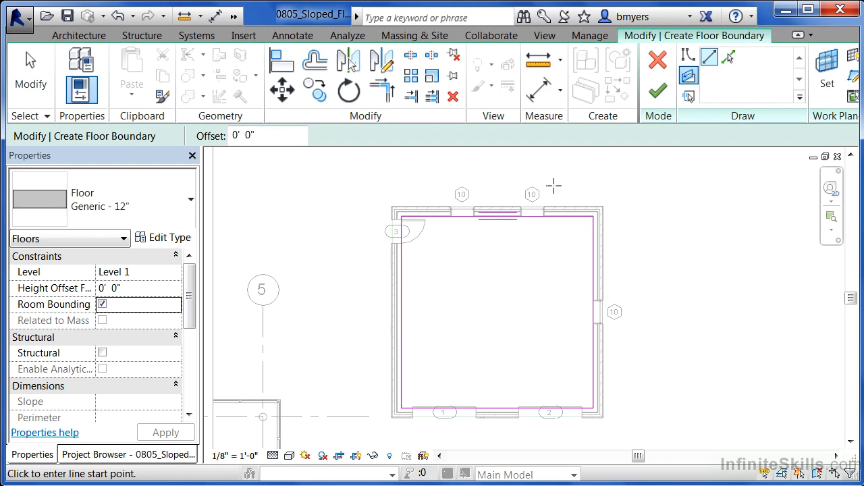
pyautogui.moveTo(498, 215)
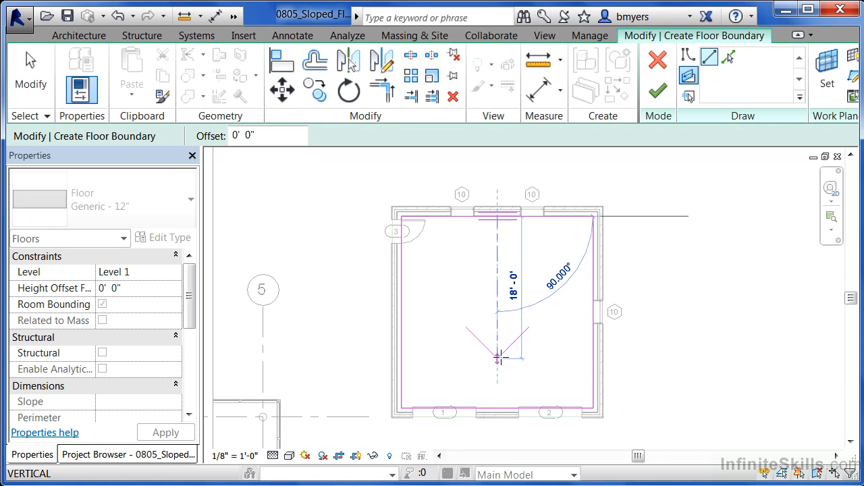
pyautogui.moveTo(498, 405)
pyautogui.write('1\' 0"')
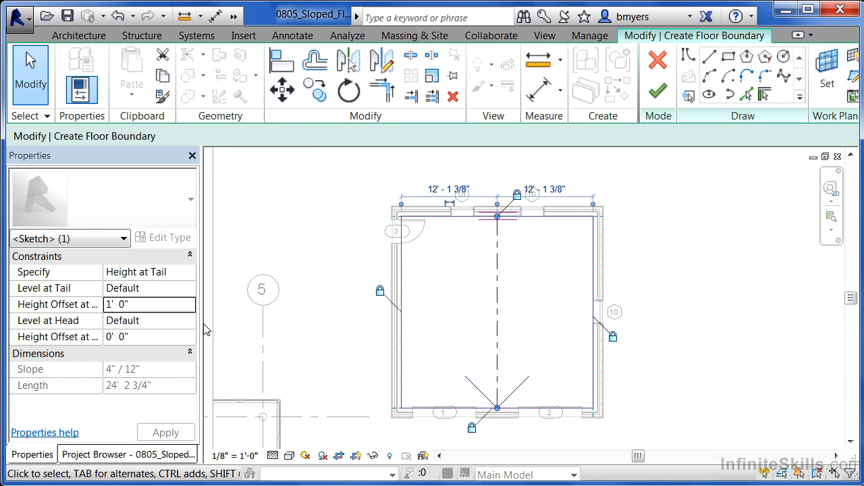
pyautogui.moveTo(138, 297)
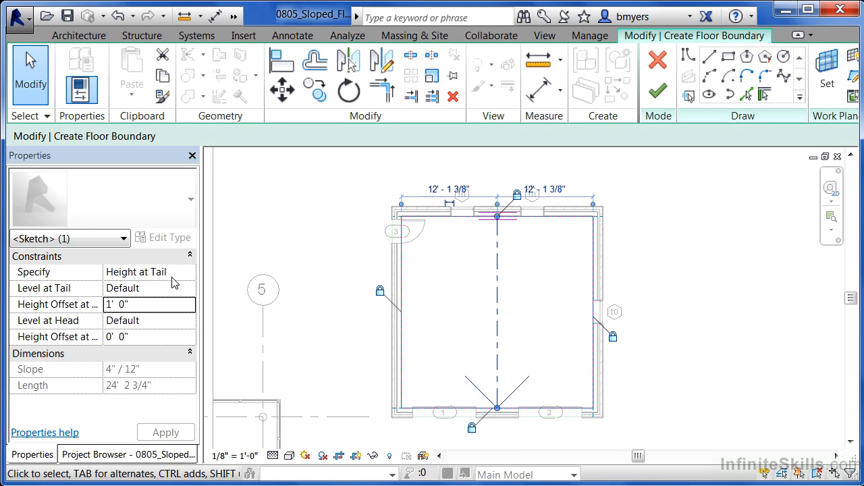
pyautogui.moveTo(159, 282)
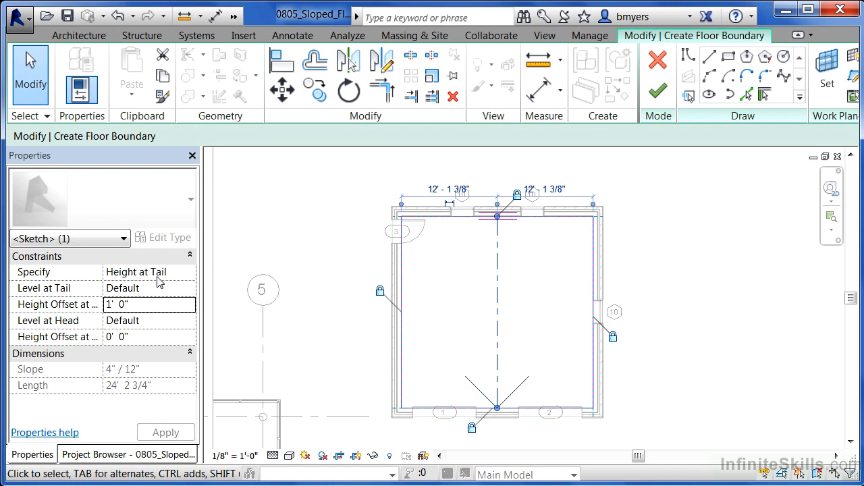
pyautogui.moveTo(121, 277)
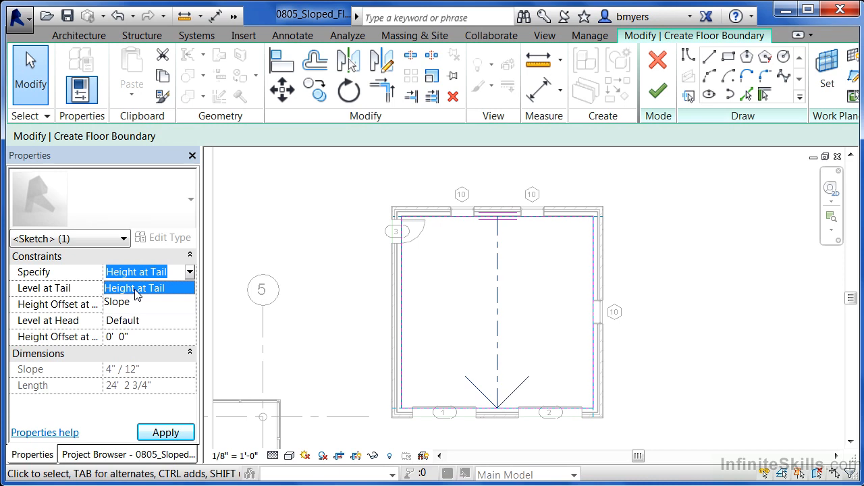
# Keep the slope arrow specified by Height at Tail, with a 1'-0" tail offset
pyautogui.click(135, 288)
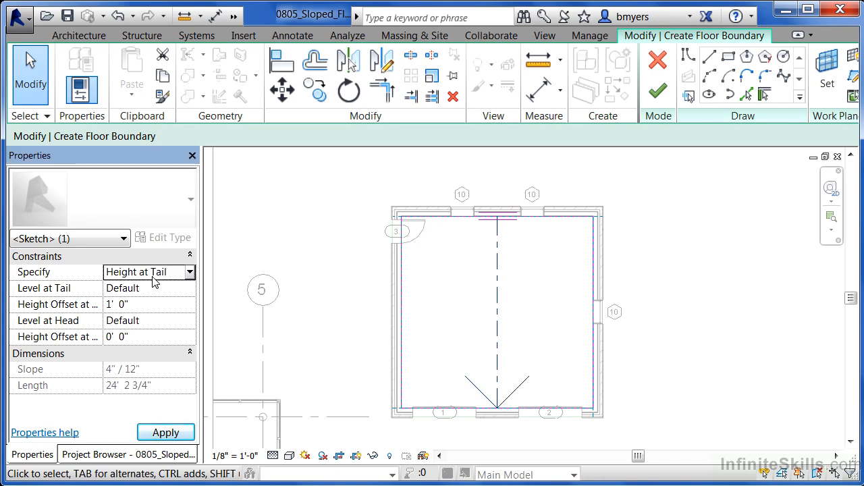
pyautogui.moveTo(162, 304)
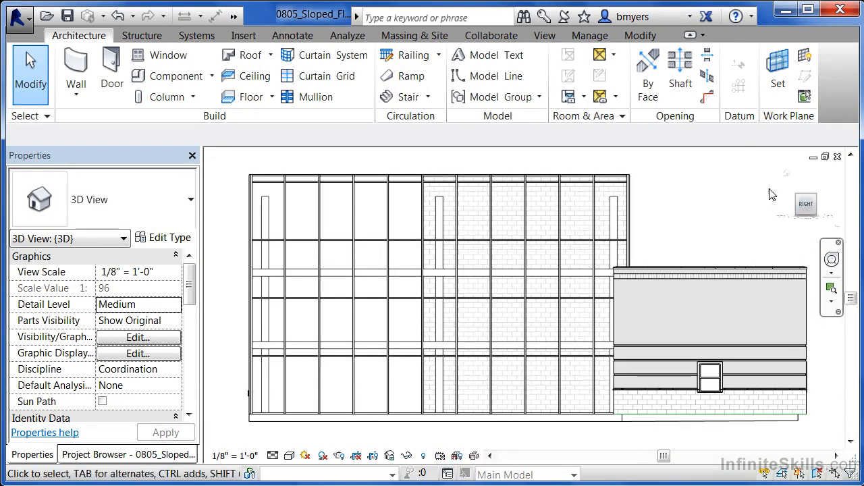
# Switch the 3D view to the RIGHT side of the building via the ViewCube
pyautogui.click(580, 417)
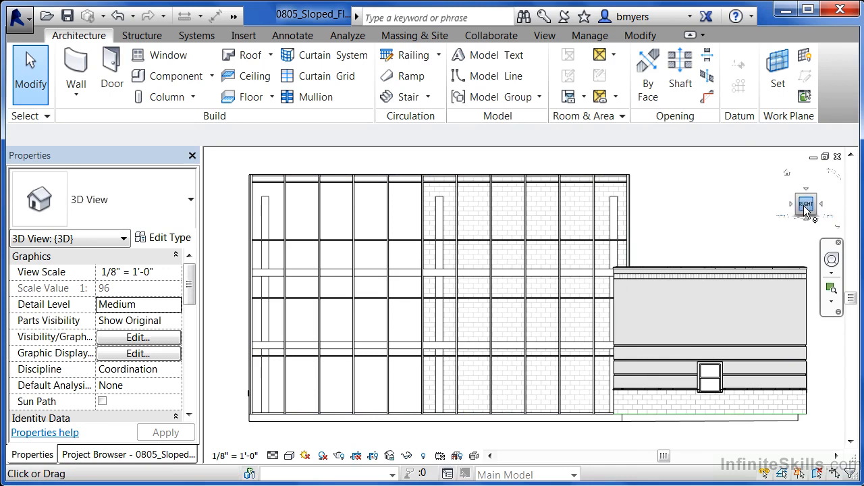
pyautogui.moveTo(807, 209)
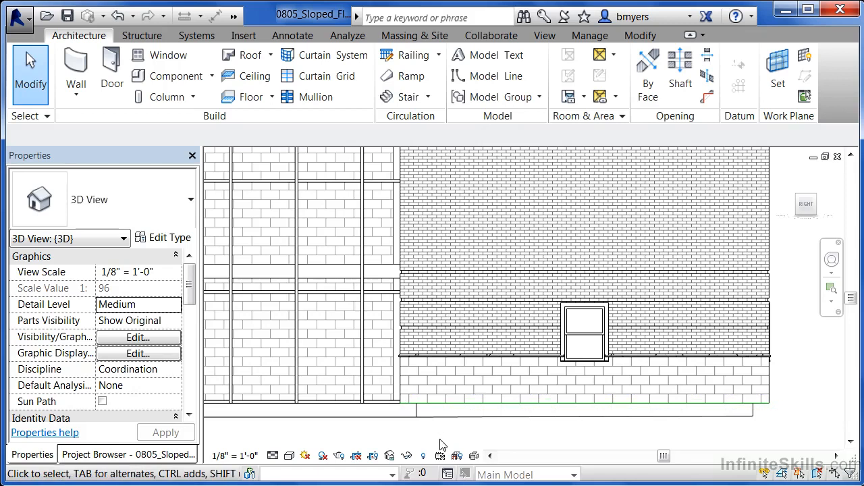
# Select the Floor : Generic - 12" slab at the base of the garage wall
pyautogui.click(439, 410)
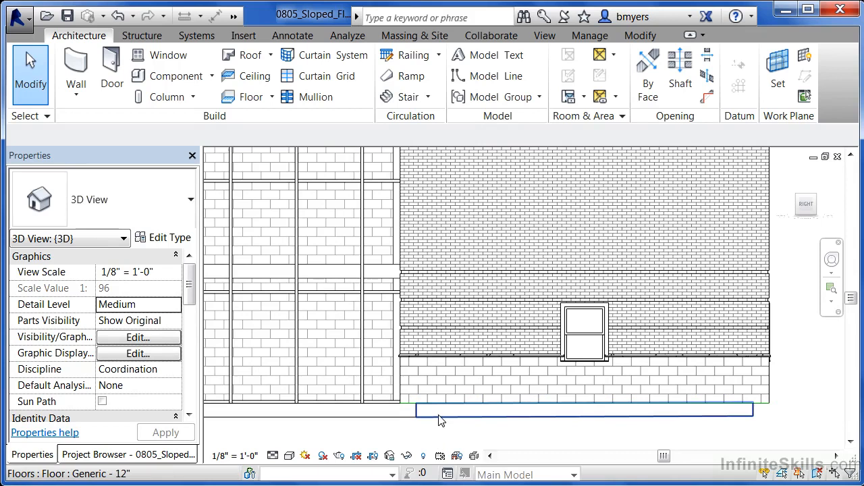
pyautogui.moveTo(435, 419)
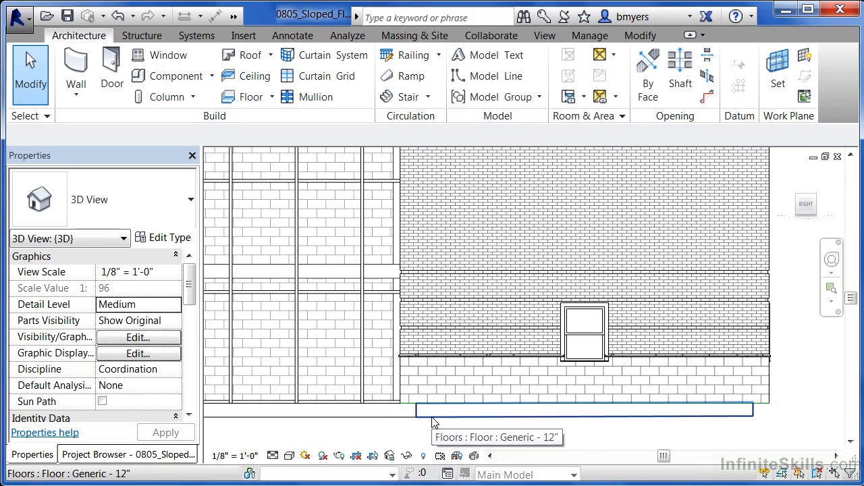